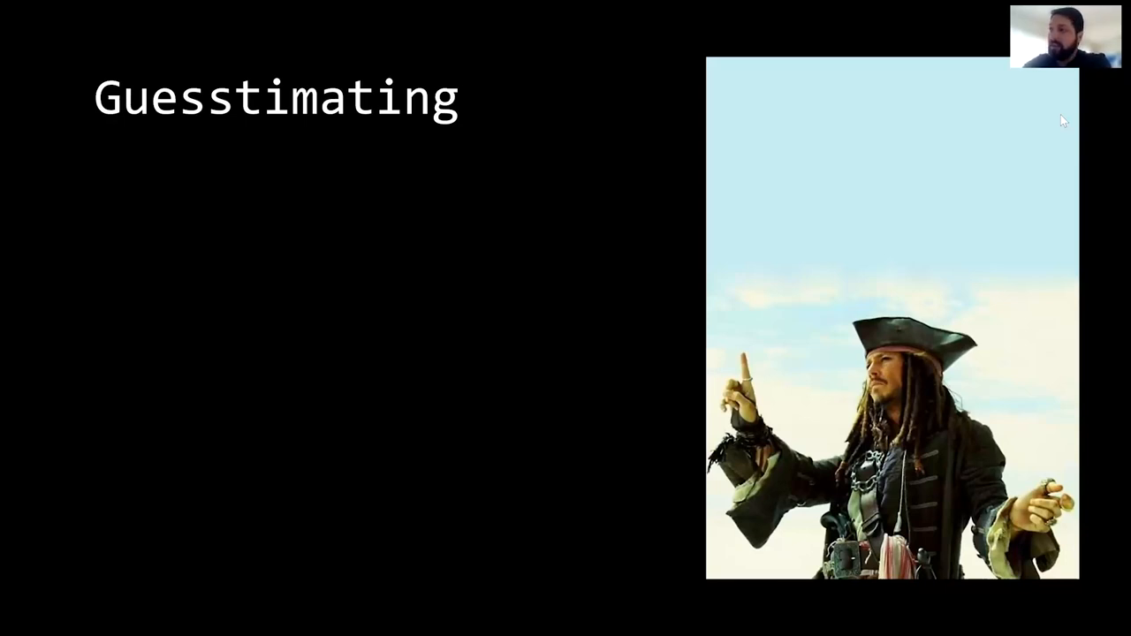
key(Right)
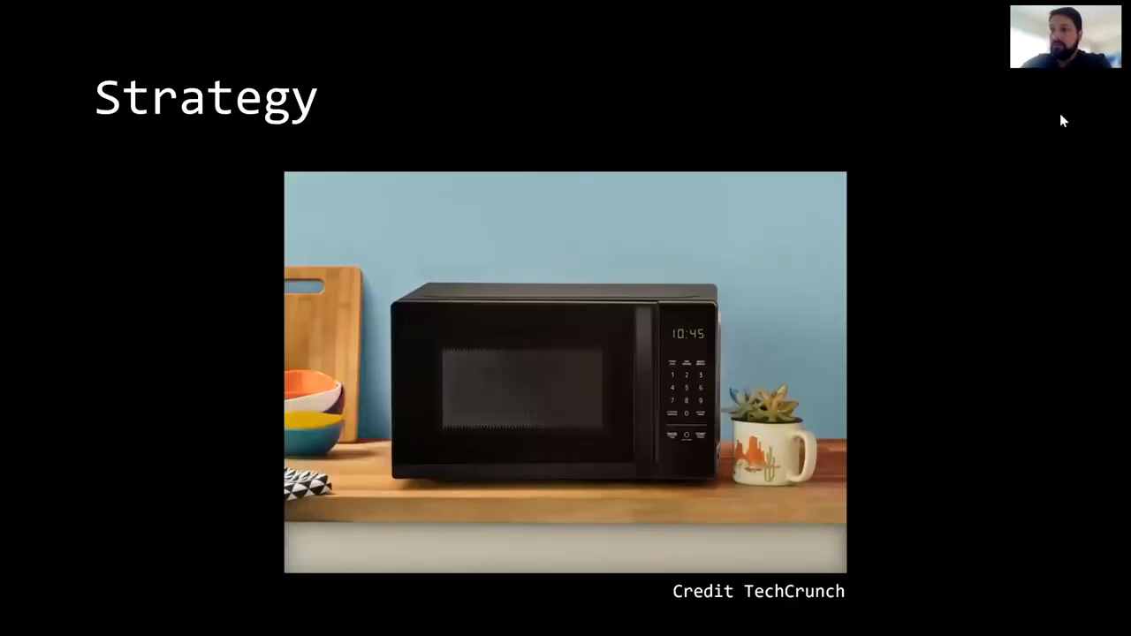